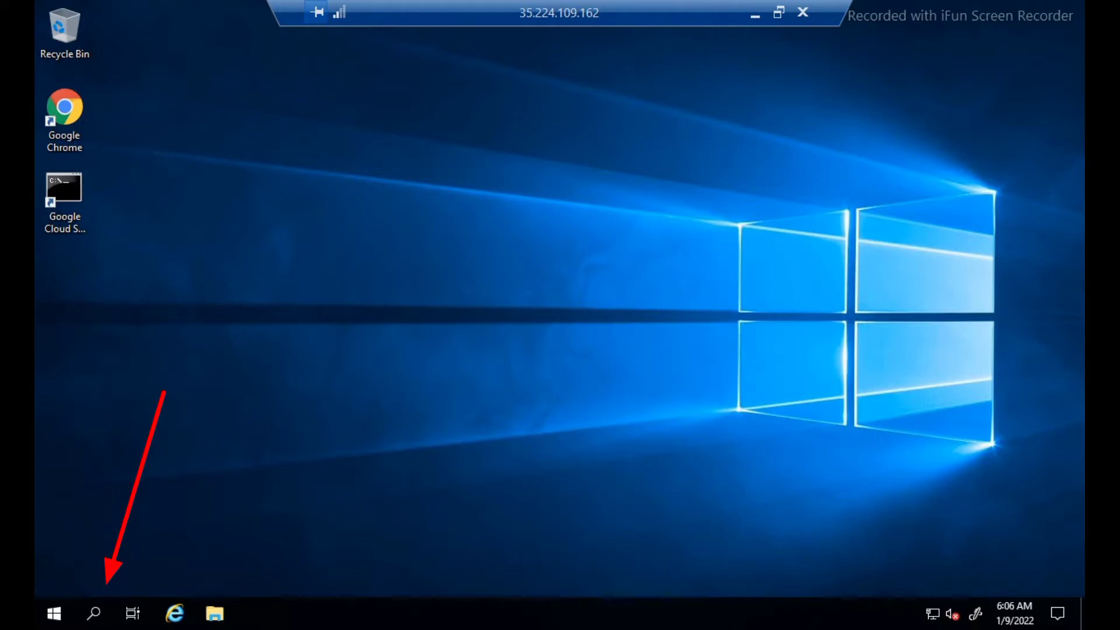
Launch Command Prompt from the taskbar search by searching 'command prompt'
{"action": "left_click", "coordinate": [94, 614]}
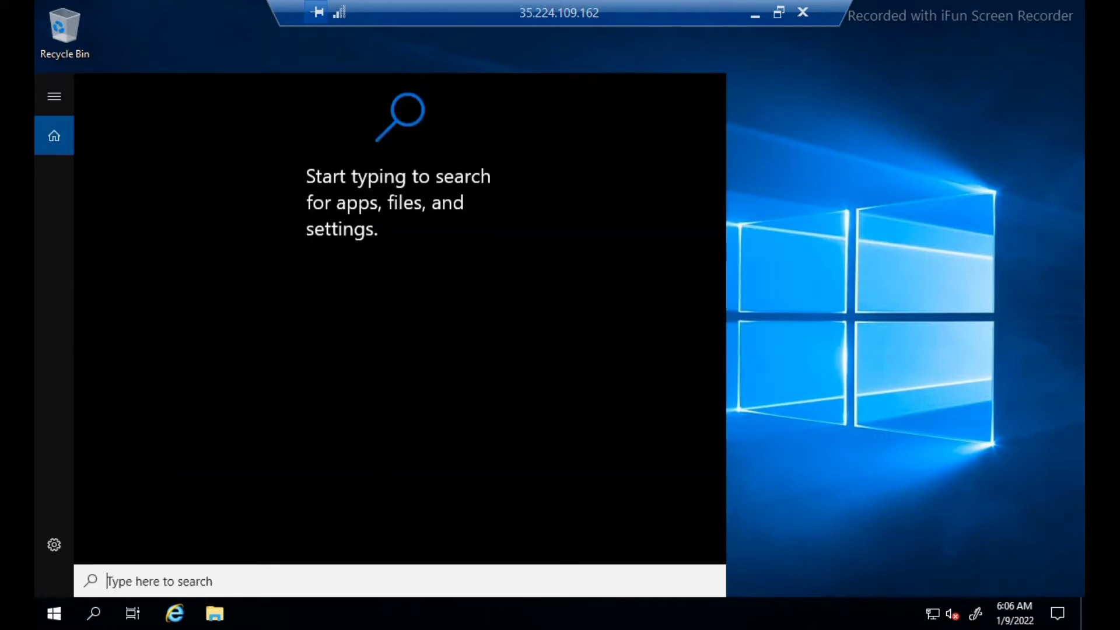
{"action": "type", "text": "command prompt"}
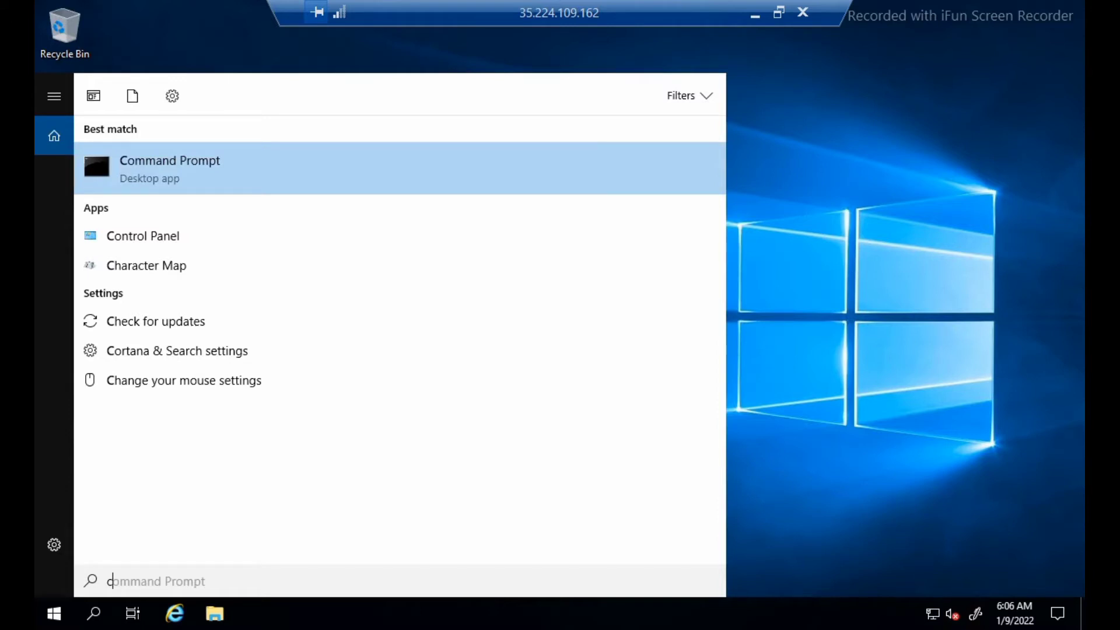
{"action": "left_click", "coordinate": [169, 168]}
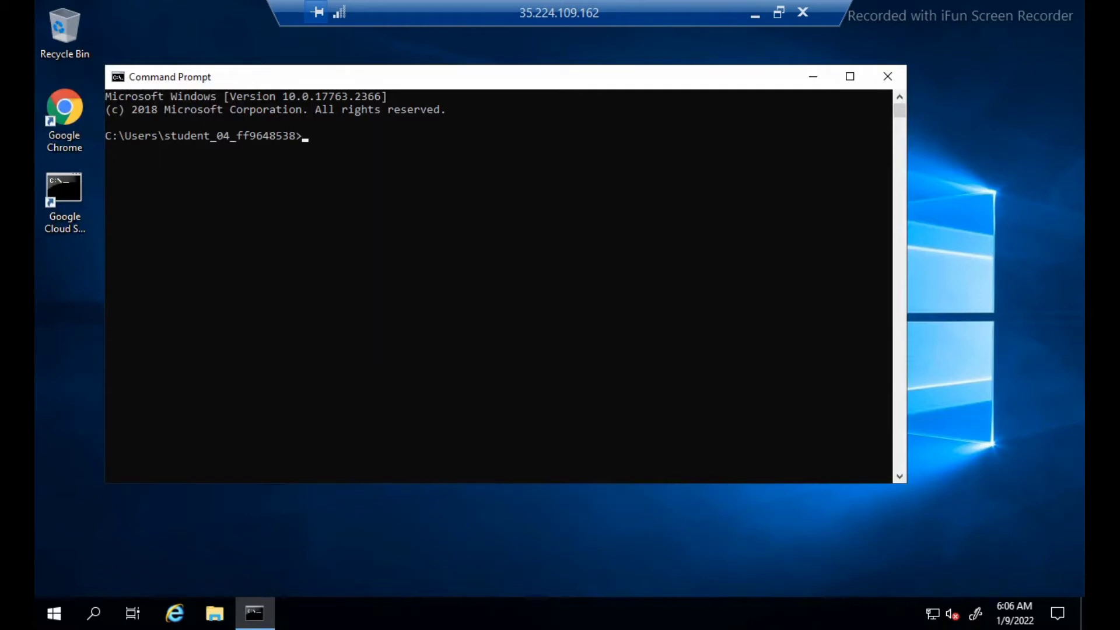
Run 'echo %username%' so the console prints the current account name
{"action": "type", "text": "e"}
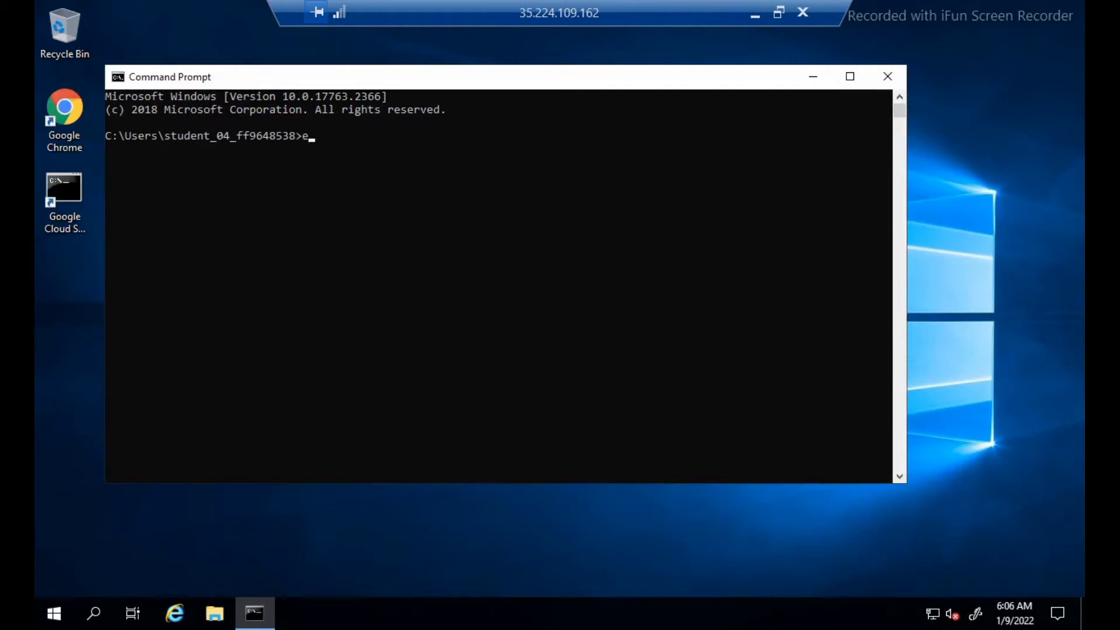
{"action": "type", "text": "cho"}
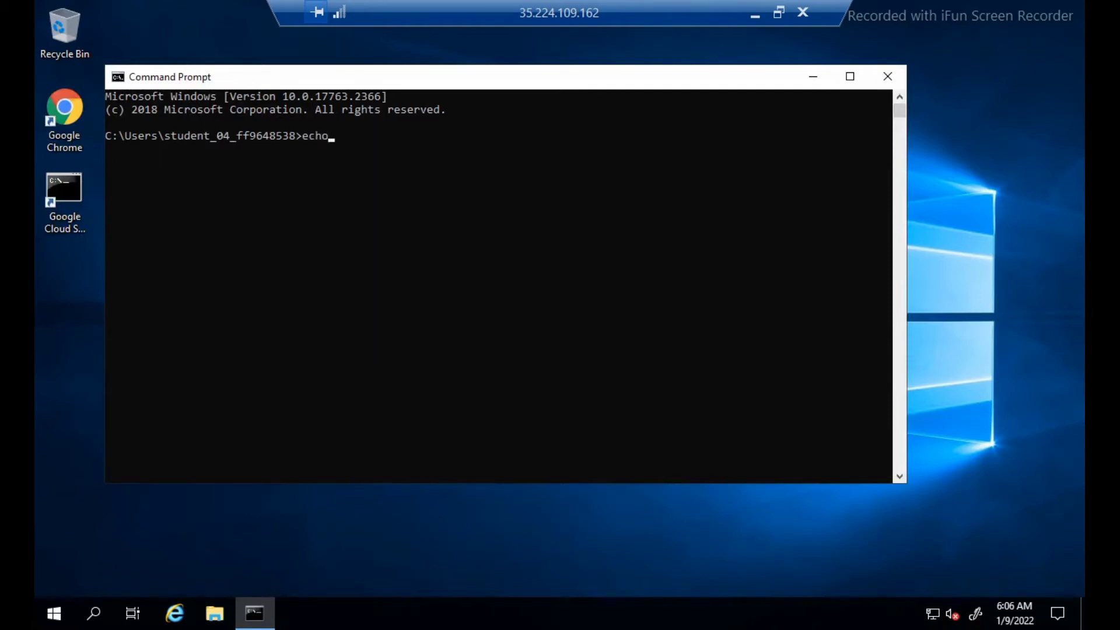
{"action": "type", "text": "\" \""}
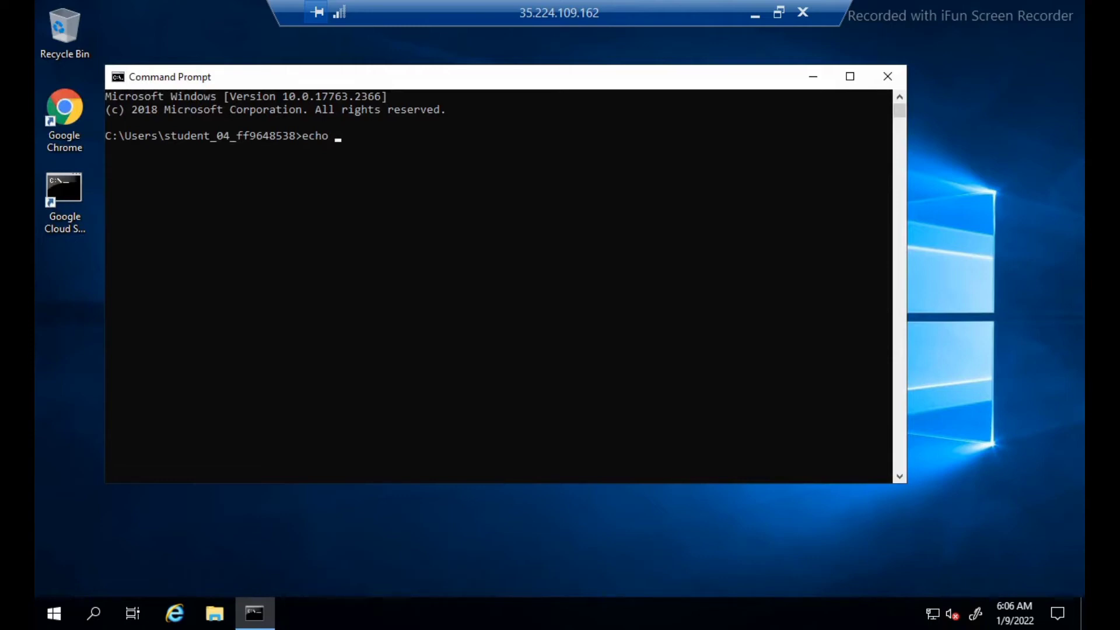
{"action": "type", "text": "%"}
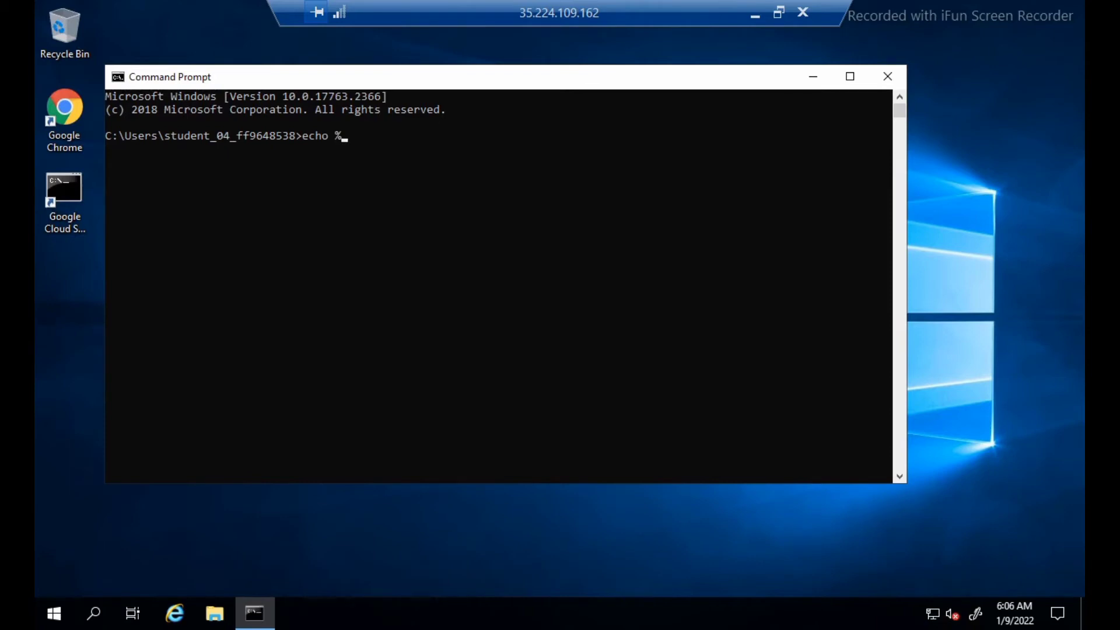
{"action": "type", "text": "u"}
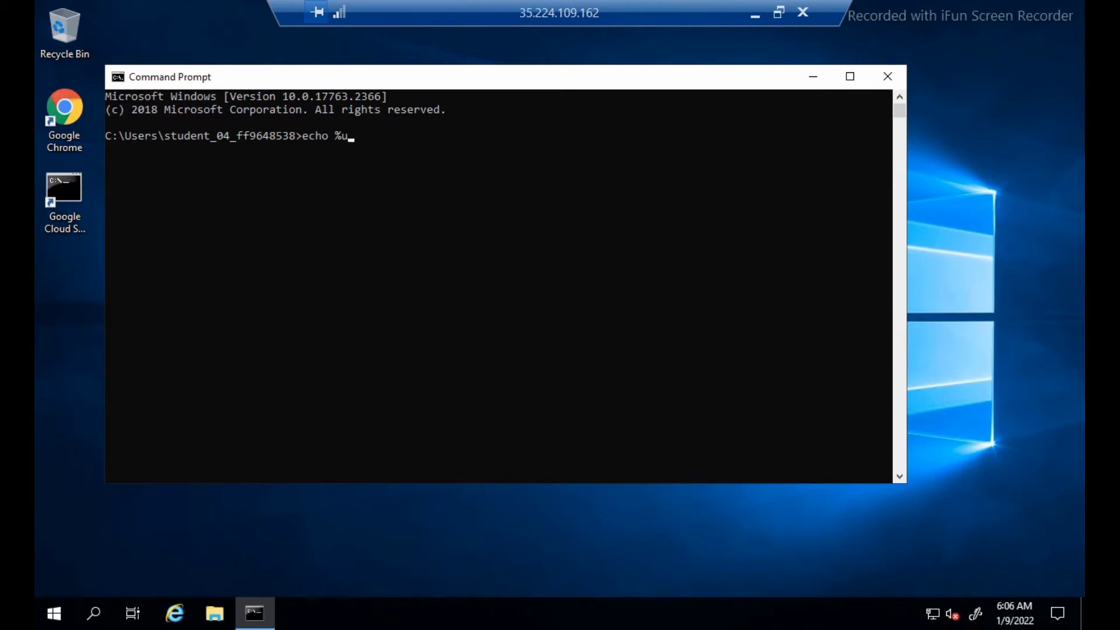
{"action": "type", "text": "ser"}
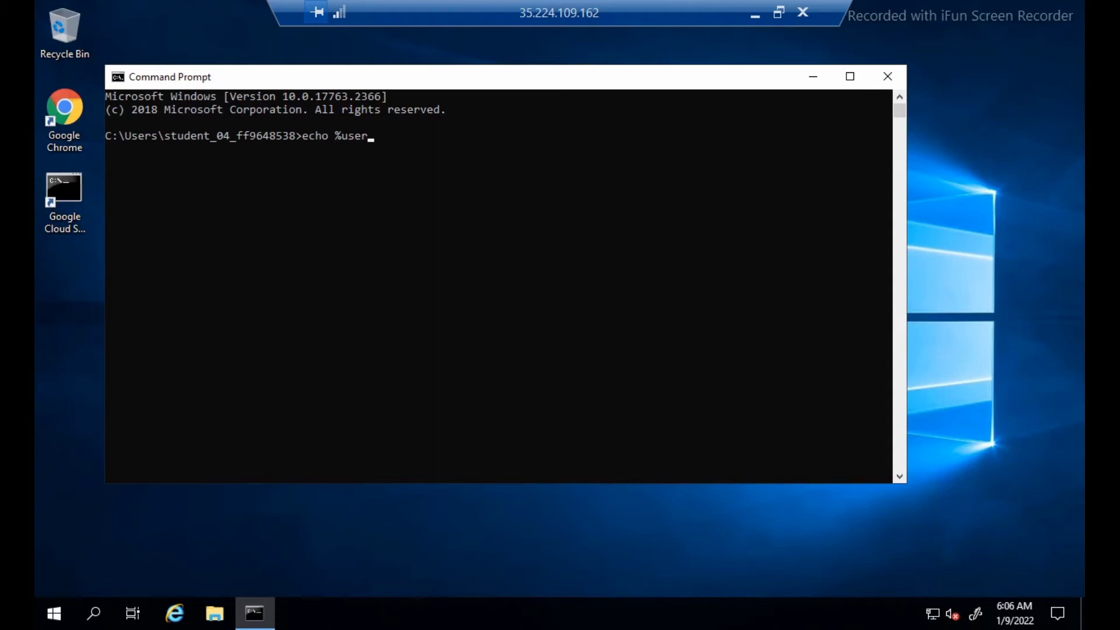
{"action": "type", "text": "n"}
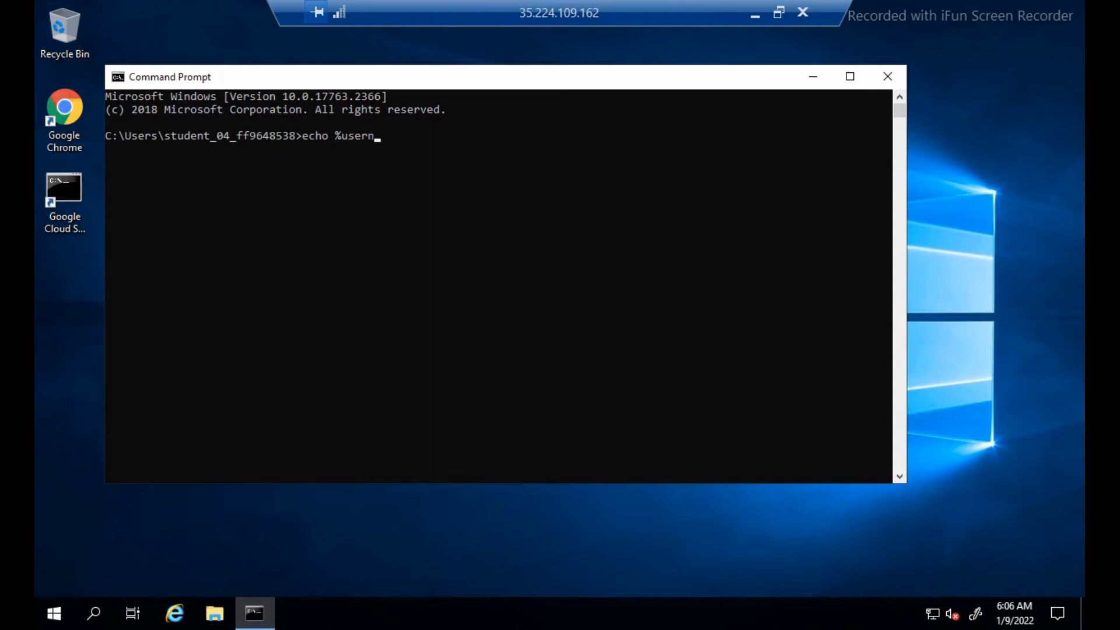
{"action": "type", "text": "ame"}
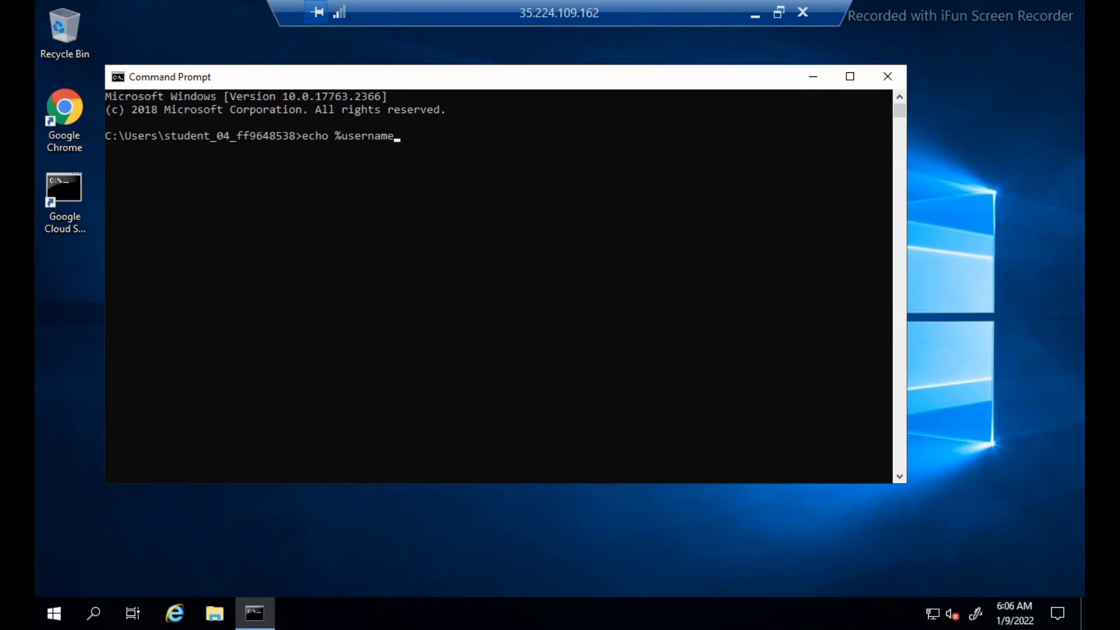
{"action": "type", "text": "%"}
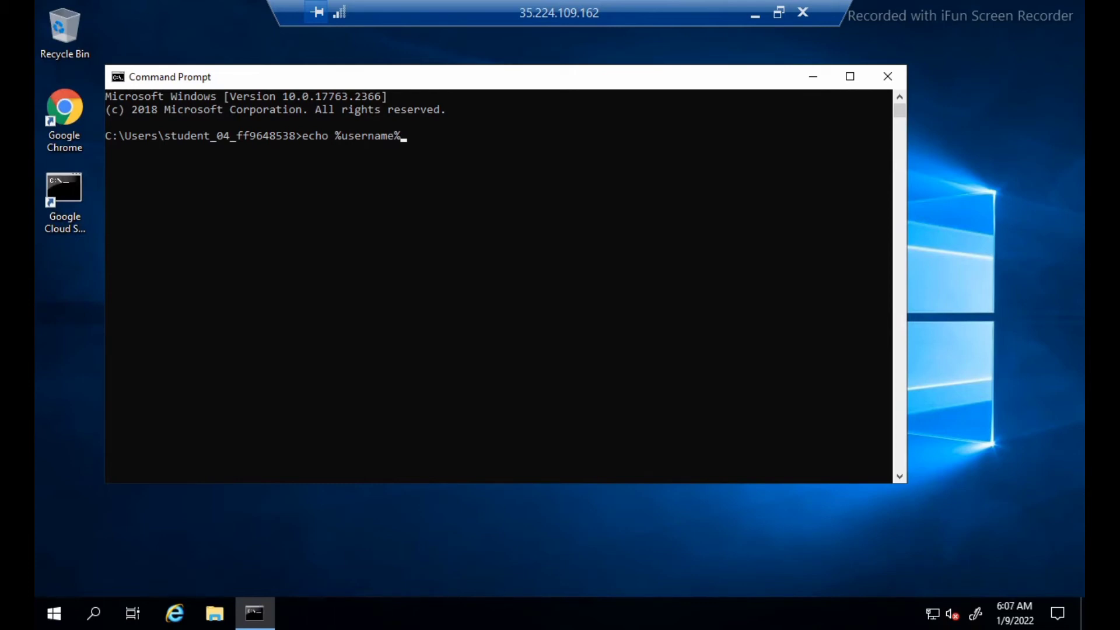
{"action": "key", "text": "Enter"}
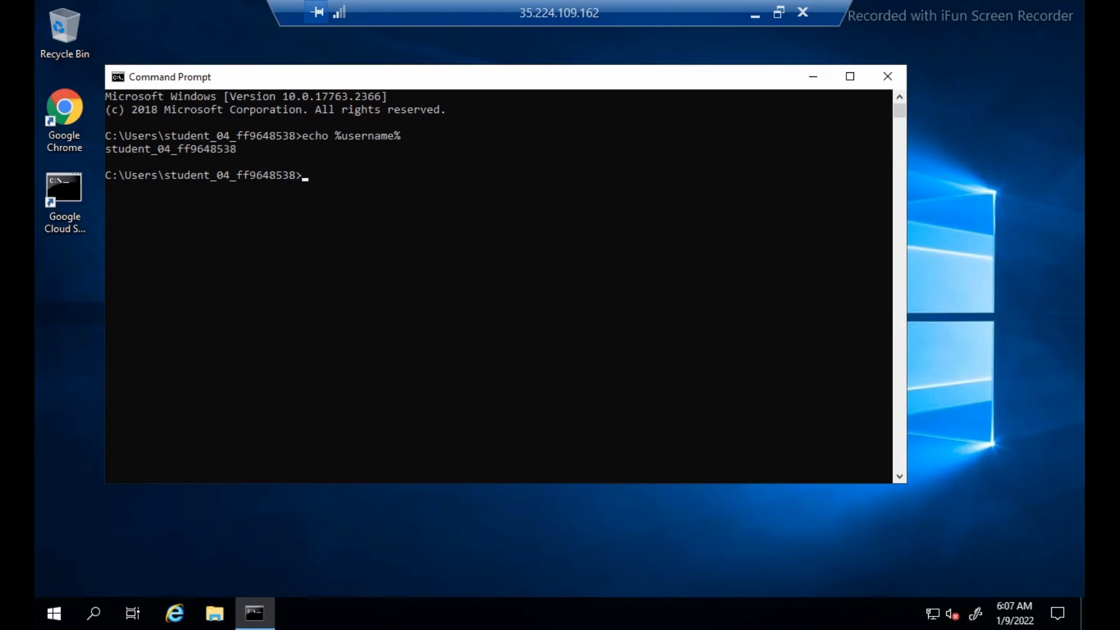